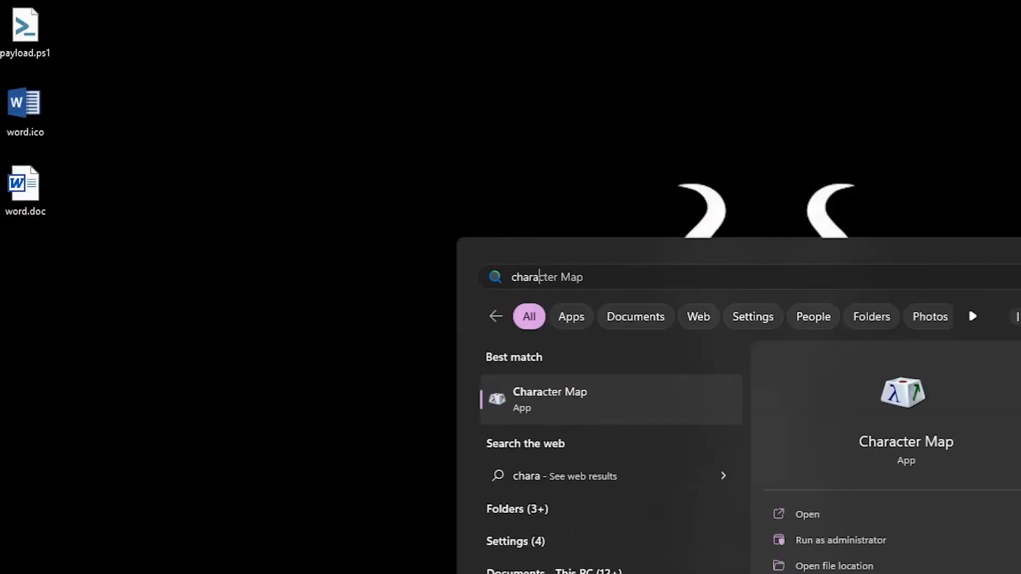
Launch Character Map and jump to Unicode code point 202E, the right-to-left override
left_click(549, 398)
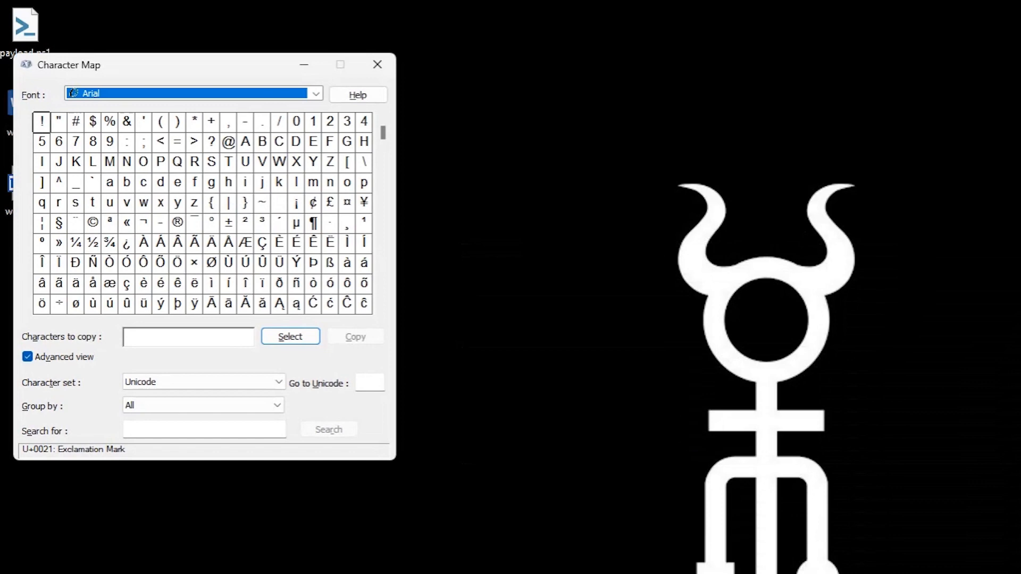
left_click(512, 431)
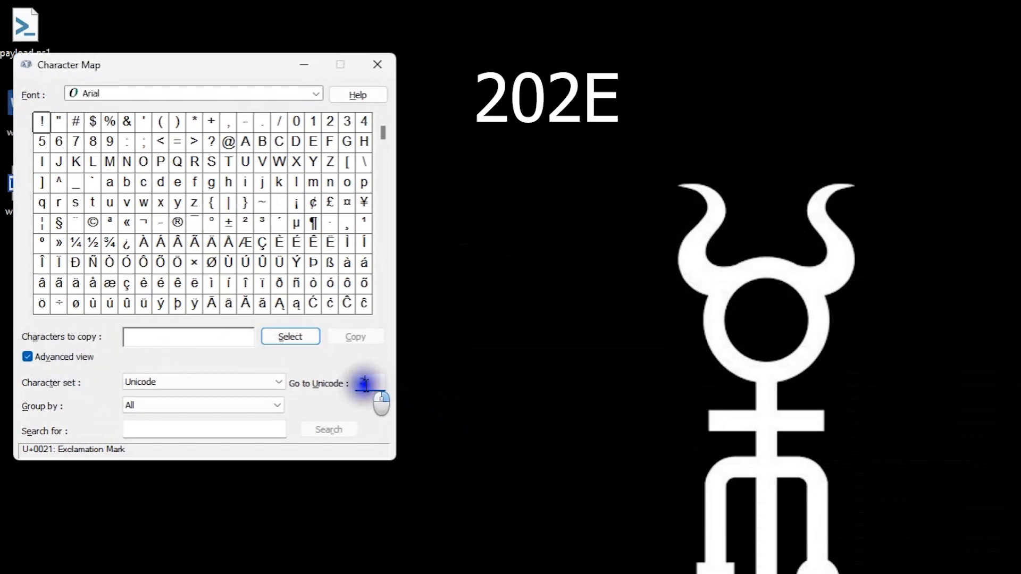
type("202E")
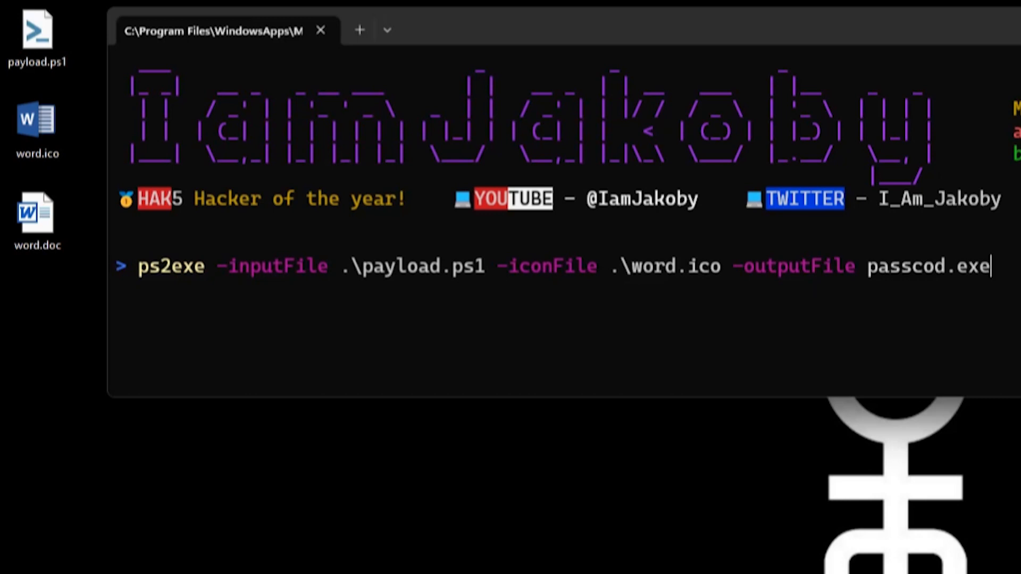
key("Enter")
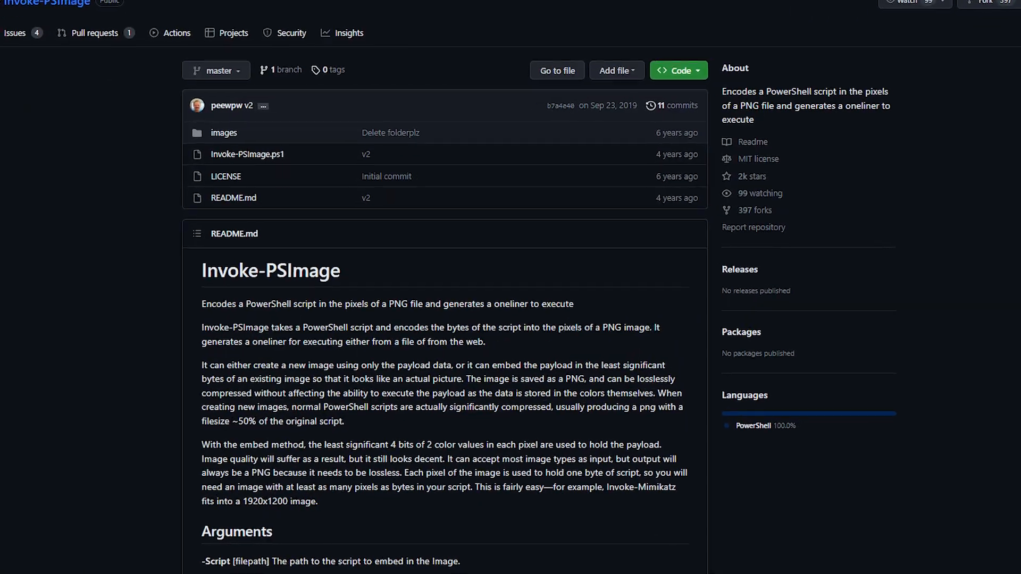
Scroll down through the Invoke-PSImage README on hiding a script in PNG pixels
scroll("down", 3)
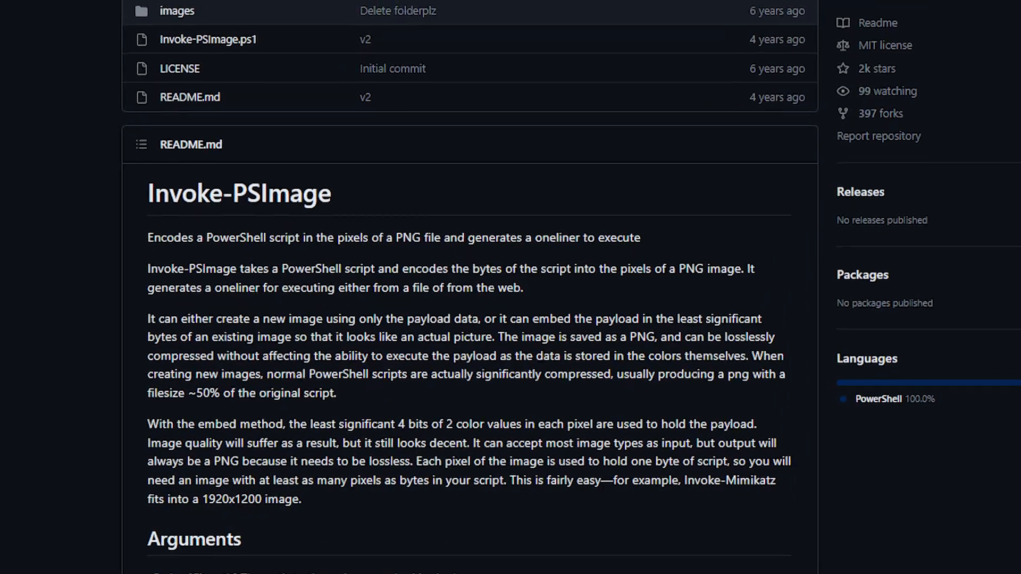
scroll("down", 3)
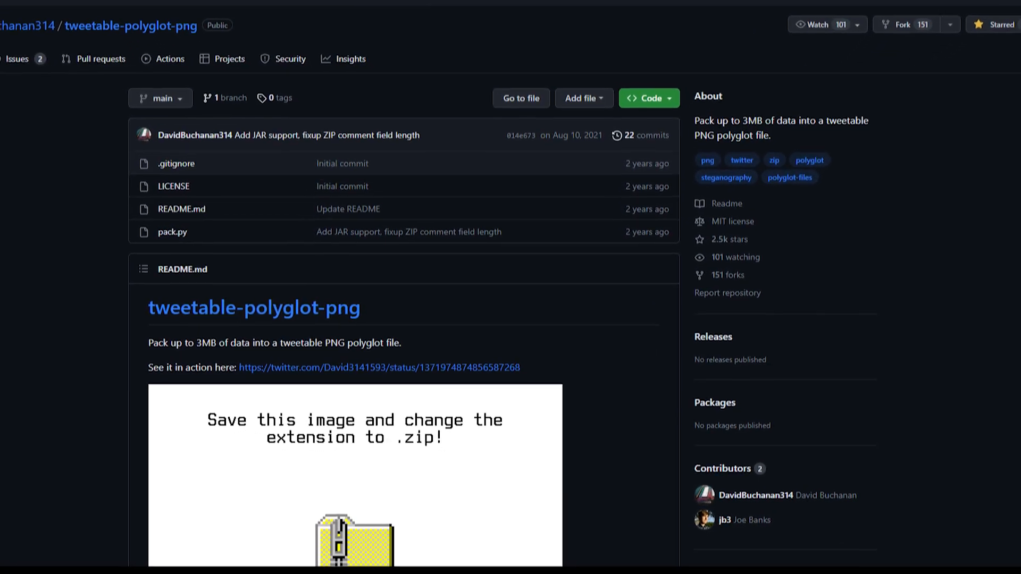
Scroll down the tweetable-polyglot-png repository page toward the download option
scroll("down", 3)
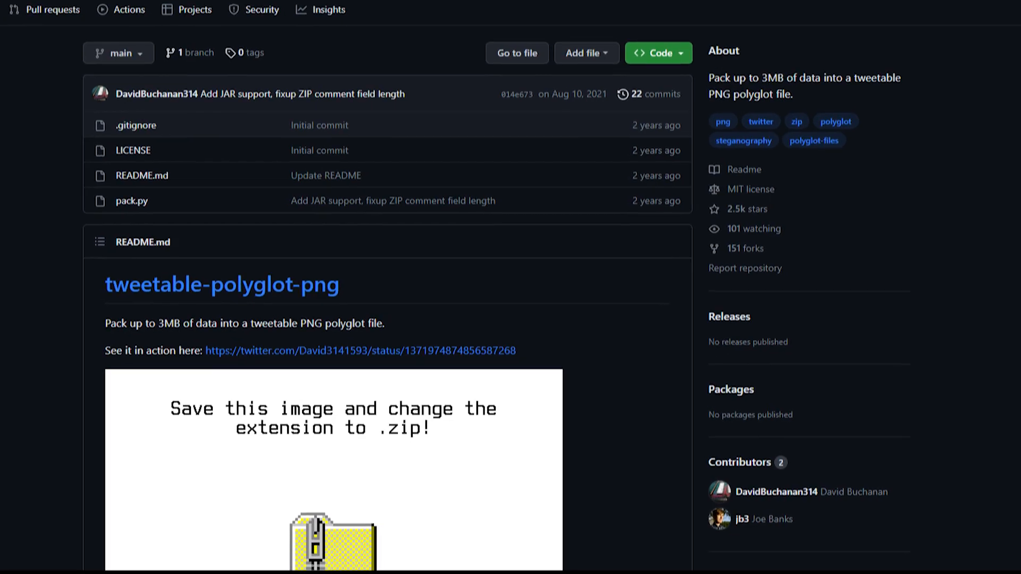
scroll("down", 3)
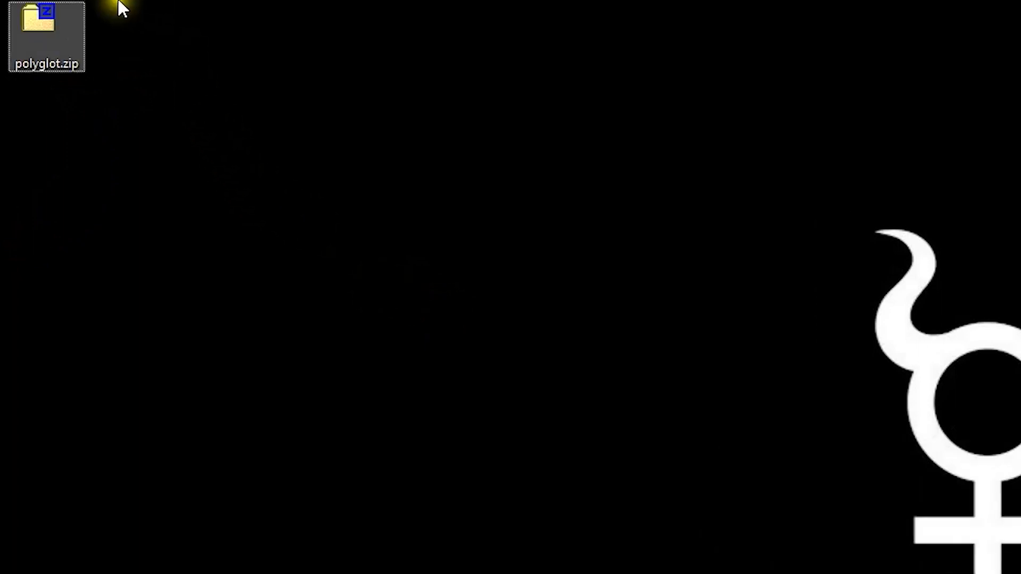
Open polyglot.zip in 7-Zip and enter the tweetable-polyglot-png-main folder
double_click(46, 33)
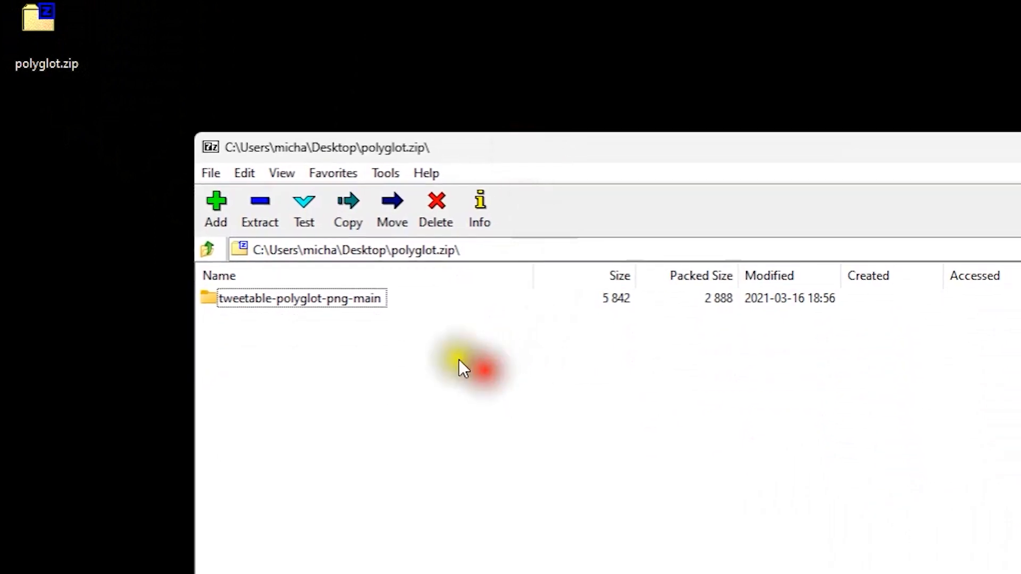
double_click(300, 298)
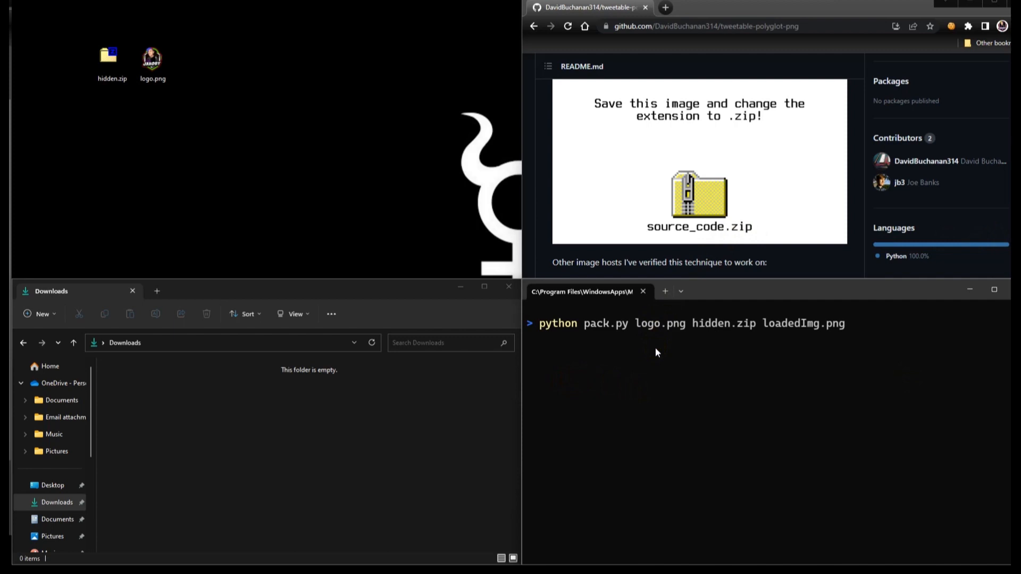
mouse_move(657, 345)
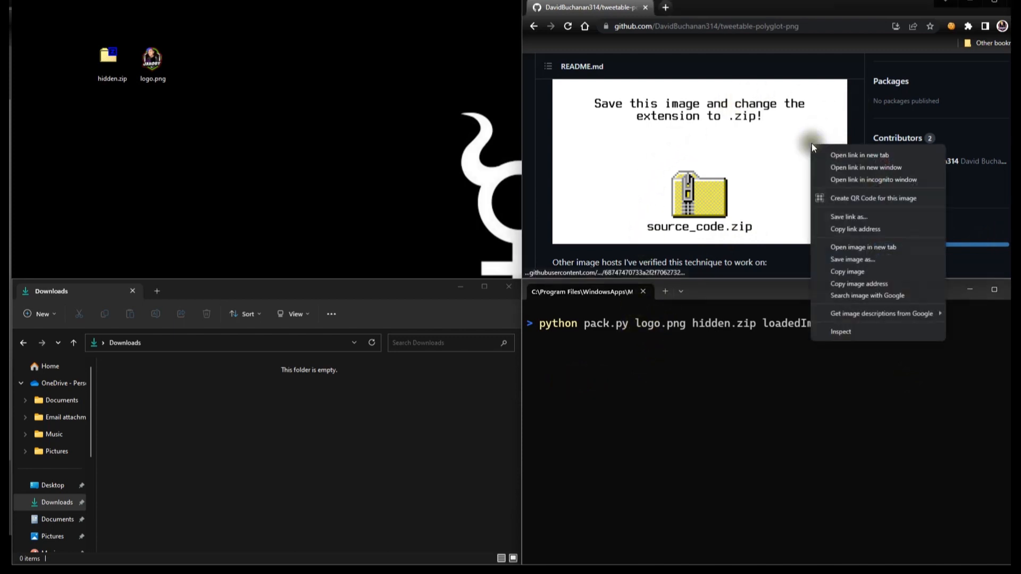
Save the README's source_code image as polyglotFile.png and rename it to polyglotFile.zip
left_click(852, 260)
type("polyglotFile.png")
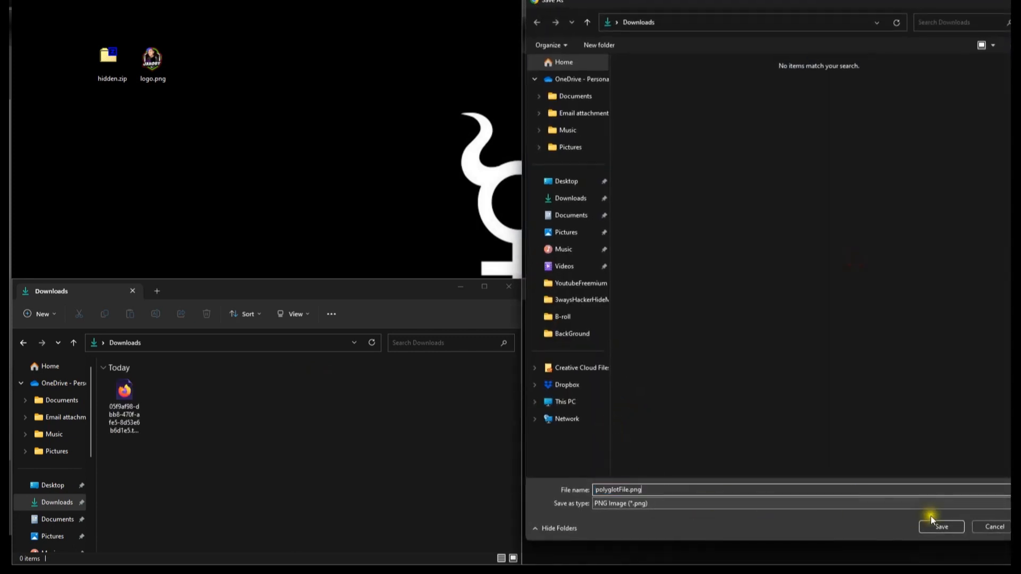
left_click(941, 526)
type("polyglotFile.zip")
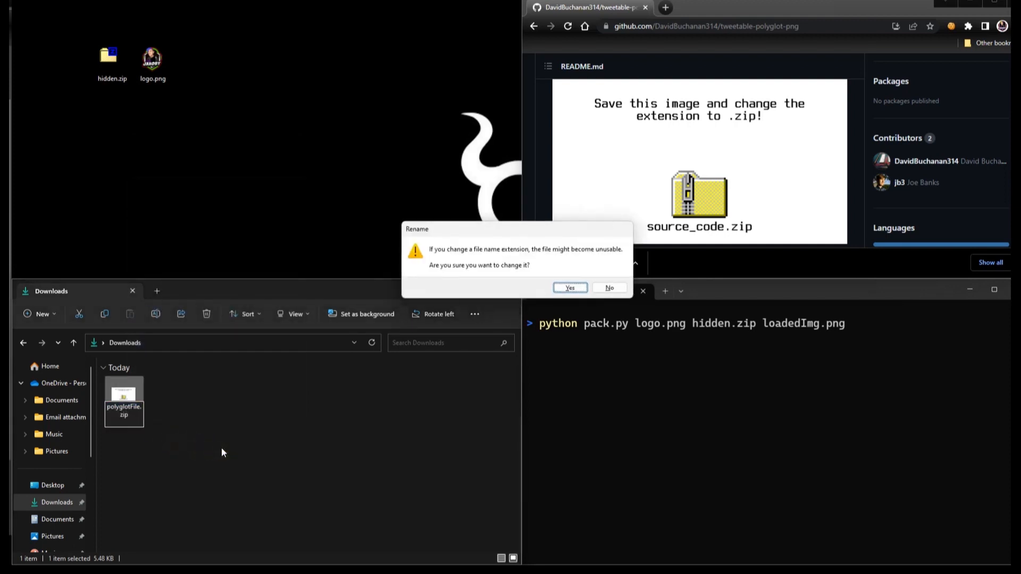
left_click(569, 288)
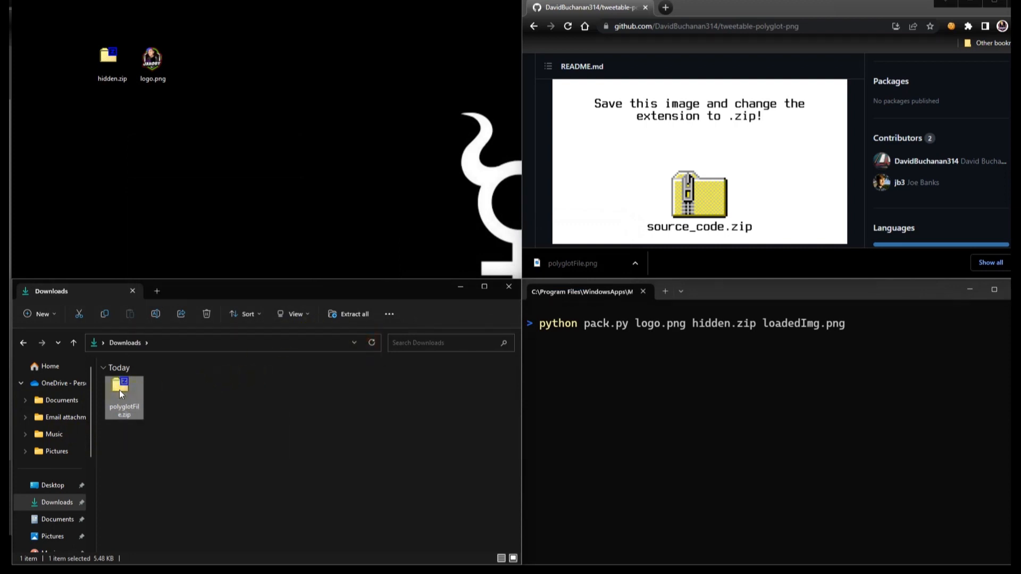
Open polyglotFile.zip, enter tweetable-polyglot-png-main and pull pack.py to the desktop
double_click(123, 397)
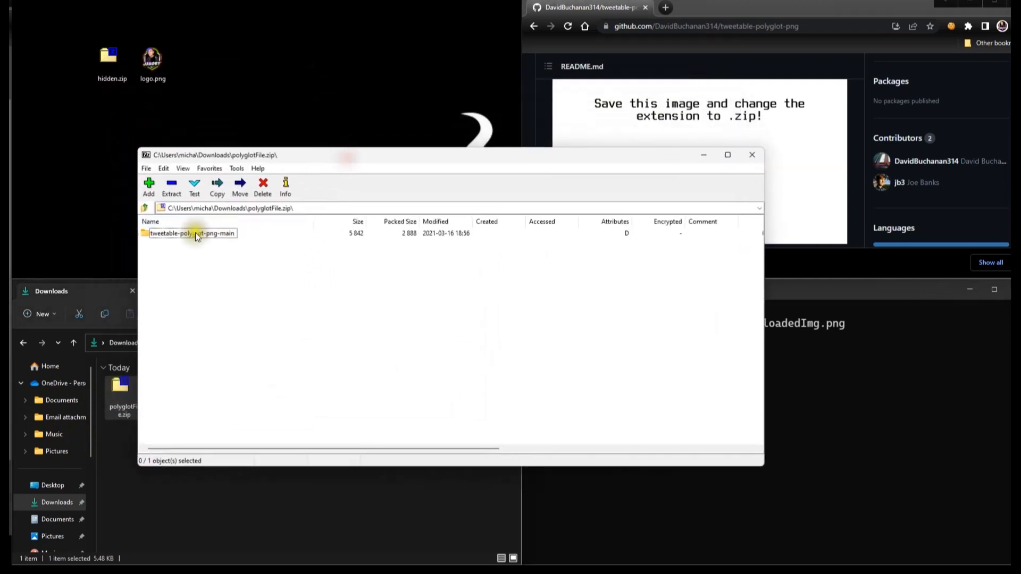
double_click(192, 233)
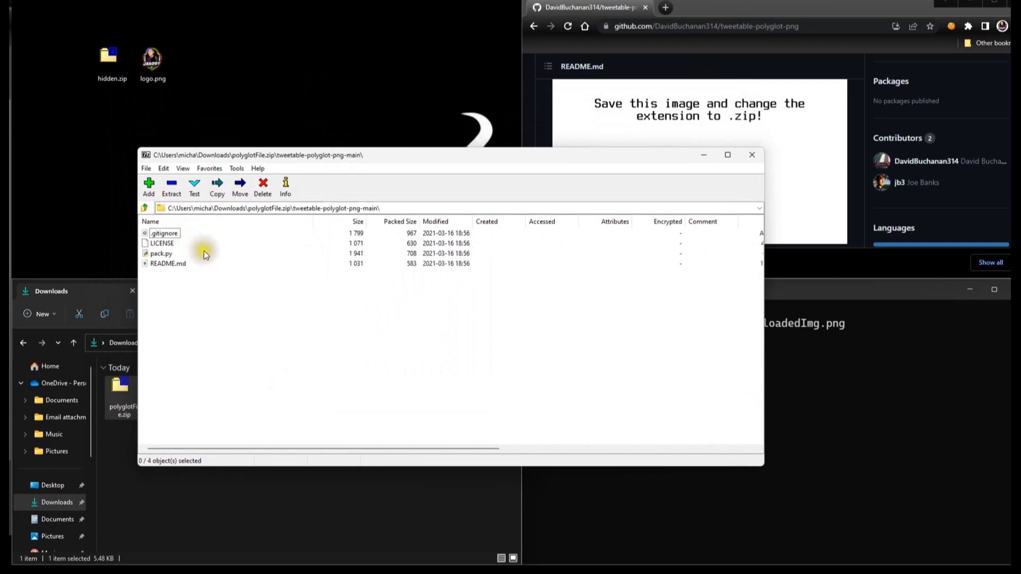
left_click(160, 253)
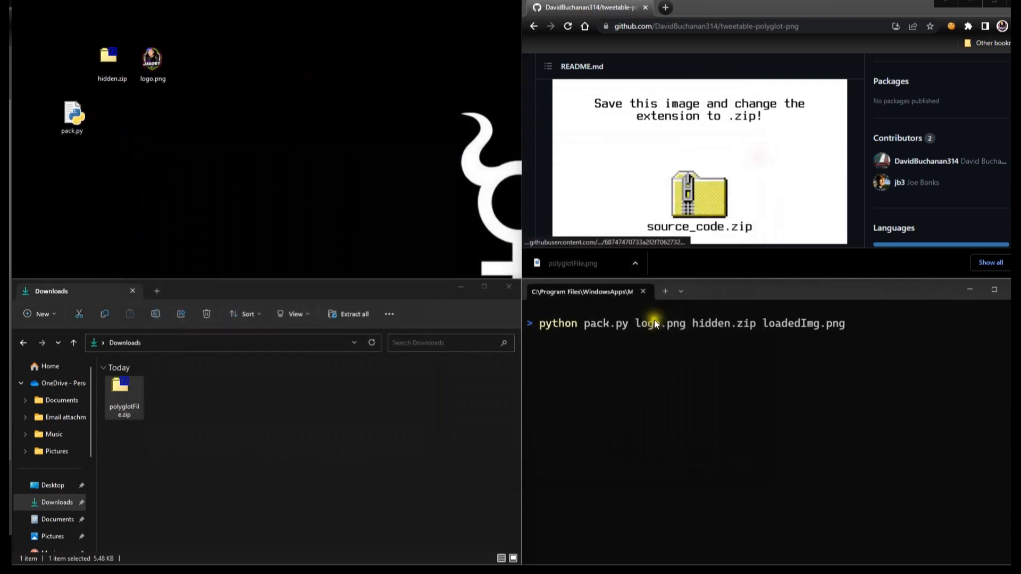
mouse_move(785, 468)
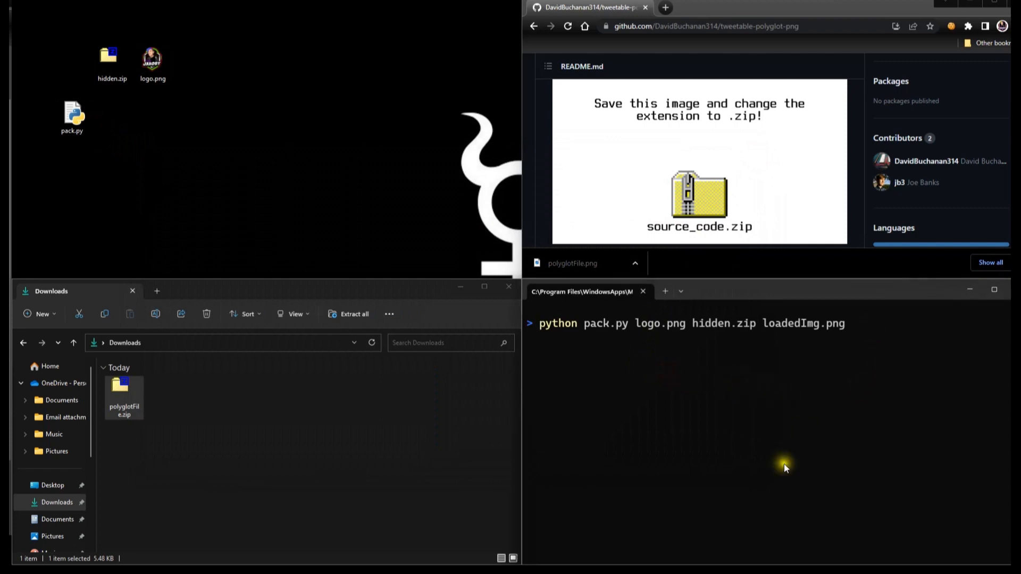
mouse_move(829, 546)
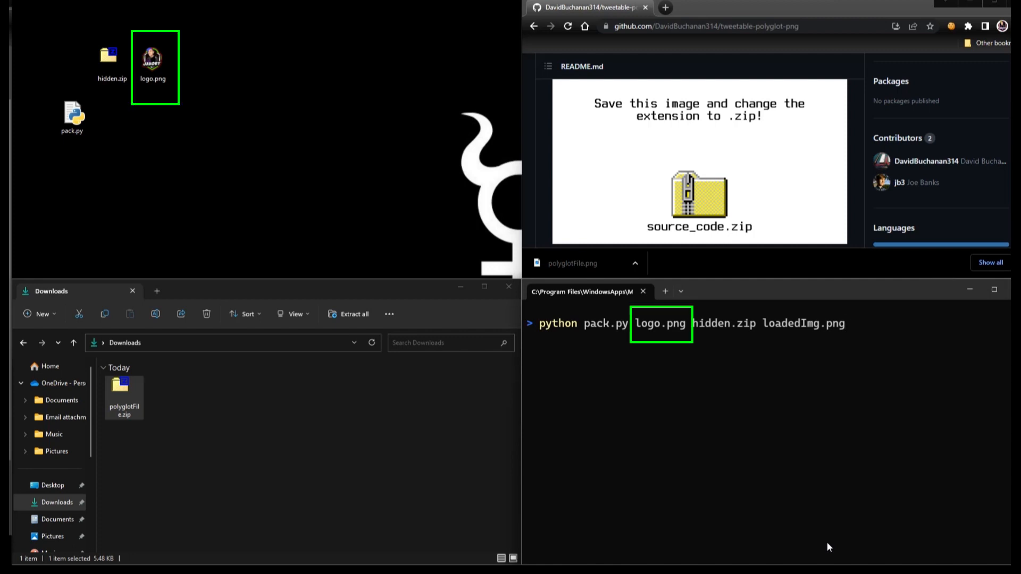
Run pack.py to produce loadedImg.png, move it beside pack.py, rename to loadedImg.zip and open it
left_click(109, 53)
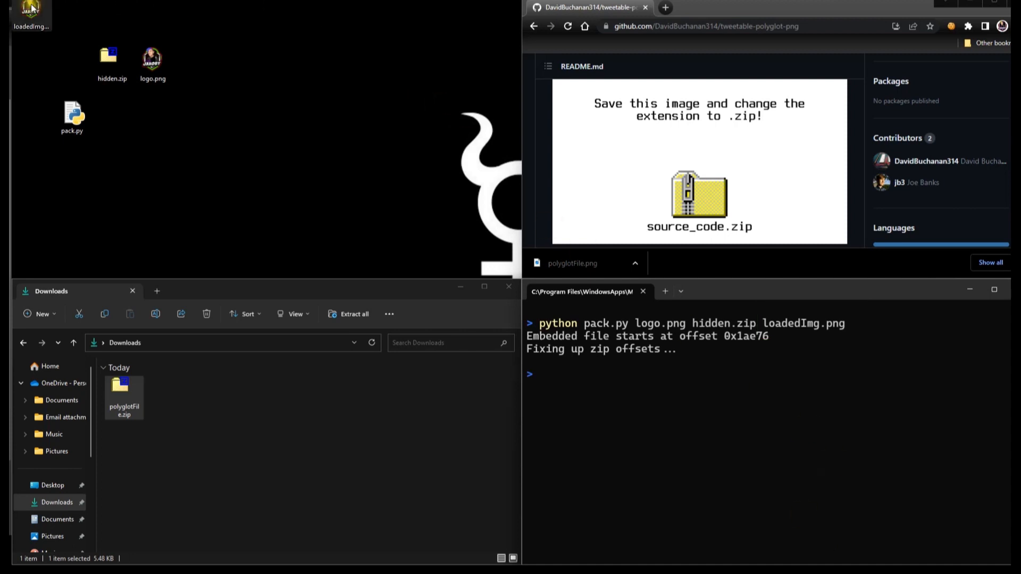
left_click_drag(30, 16, 274, 120)
type("zip")
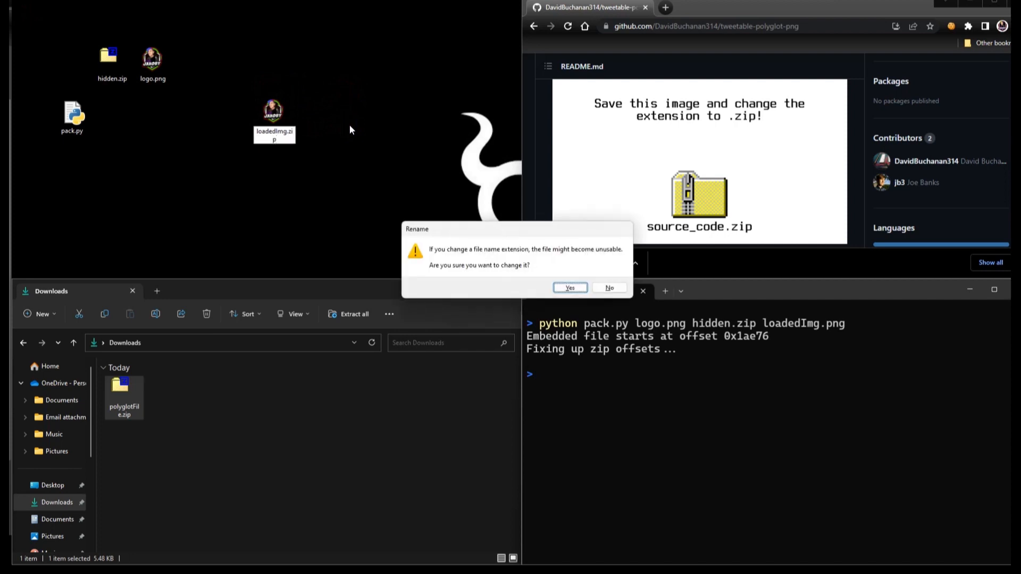
left_click(569, 288)
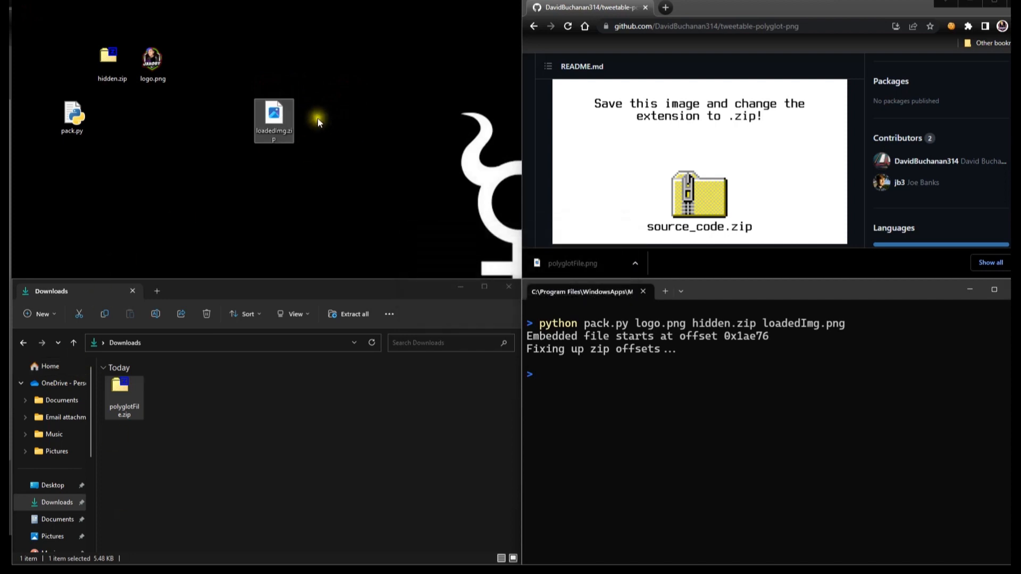
double_click(274, 117)
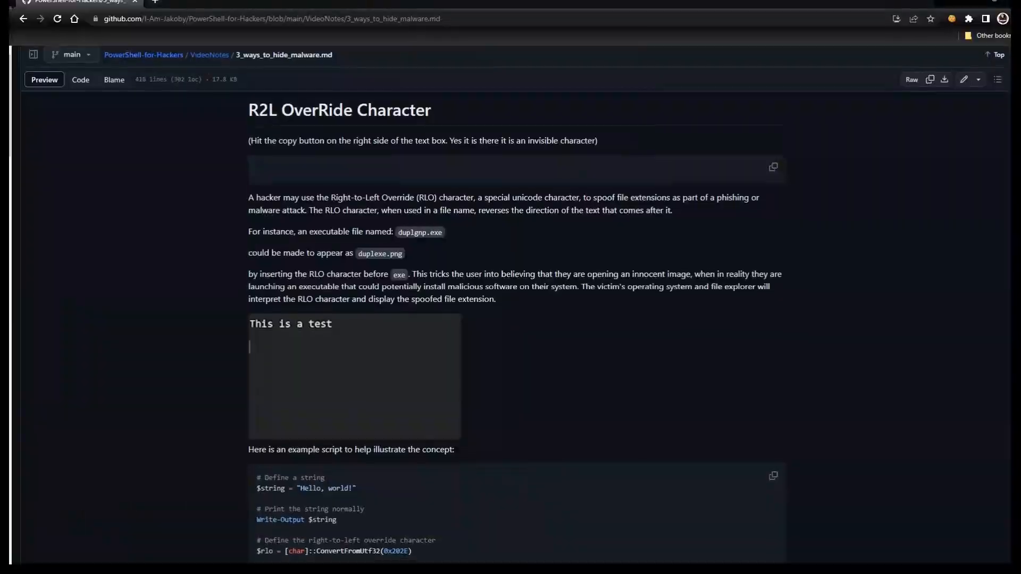
Scroll through the 3_ways_to_hide_malware notes past the Invoke-PSImage script
scroll("down", 3)
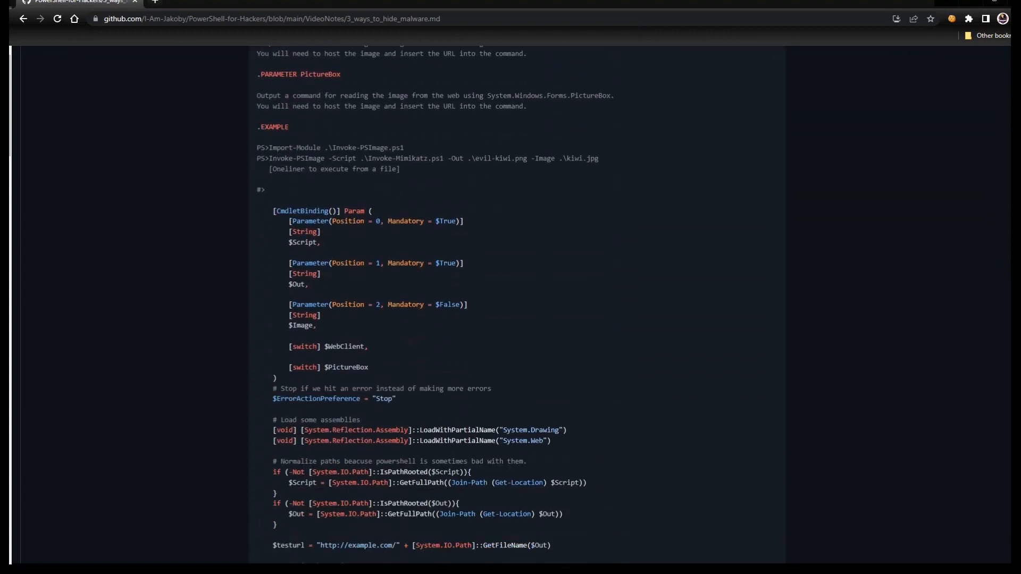
scroll("down", 3)
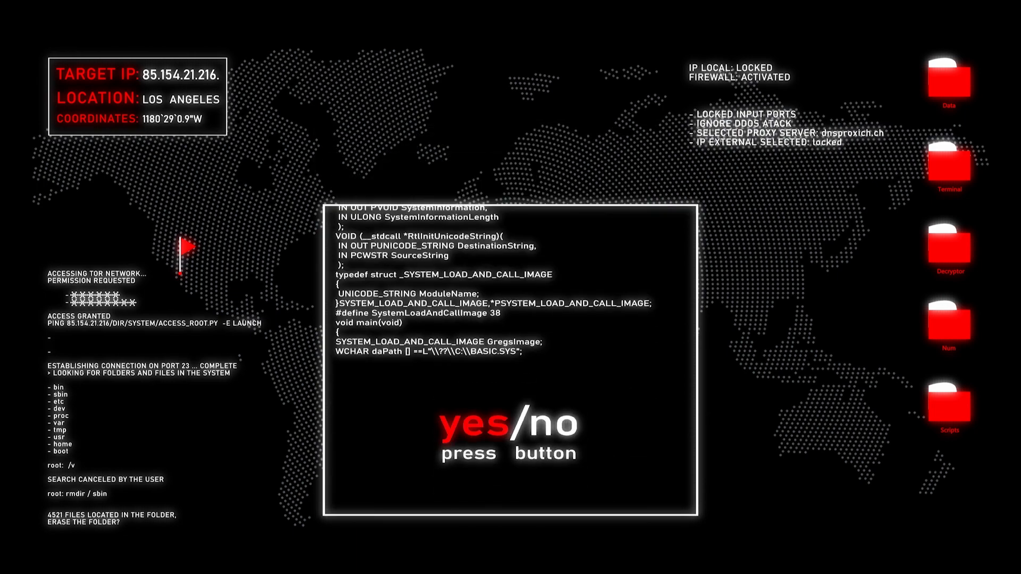
left_click(467, 433)
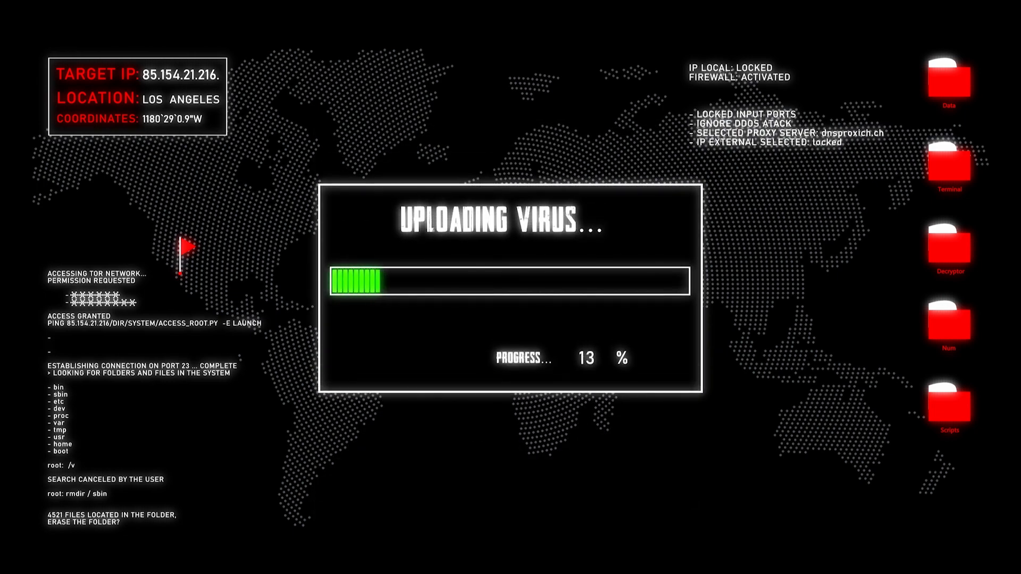